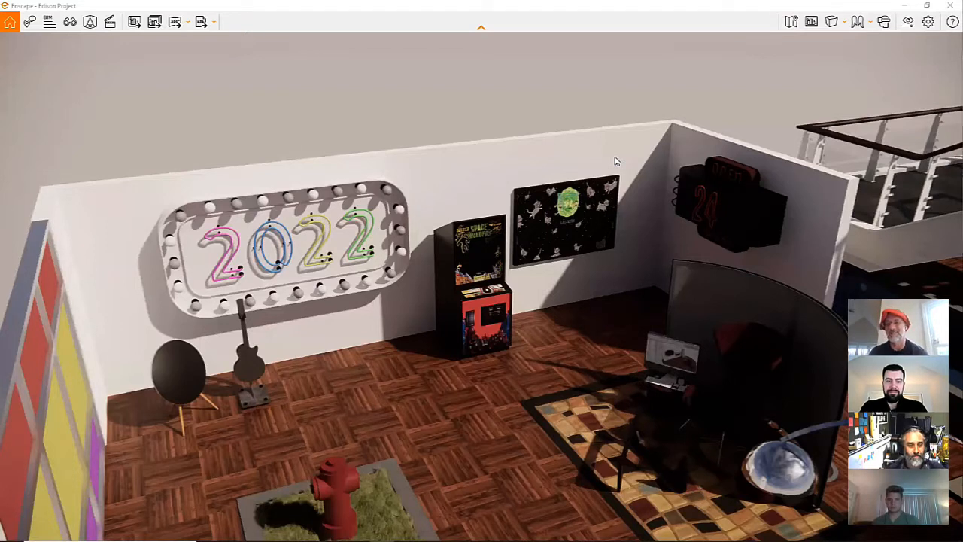
{"action": "mouse_move", "coordinate": [661, 181]}
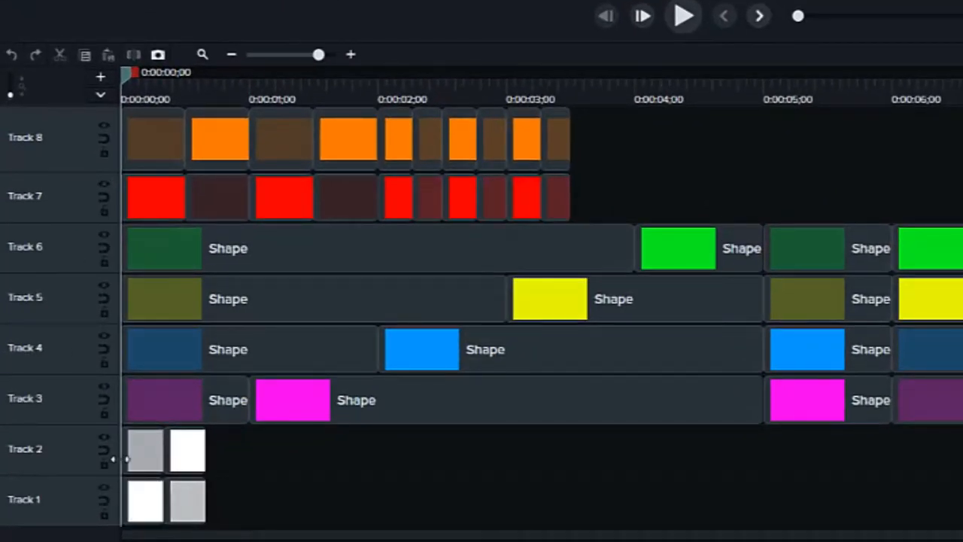
{"action": "mouse_move", "coordinate": [103, 462]}
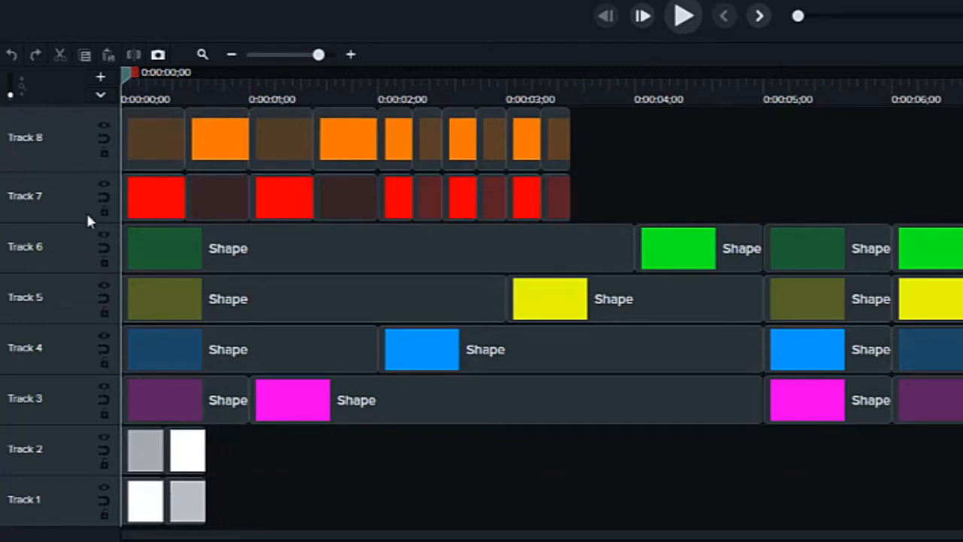
{"action": "mouse_move", "coordinate": [89, 166]}
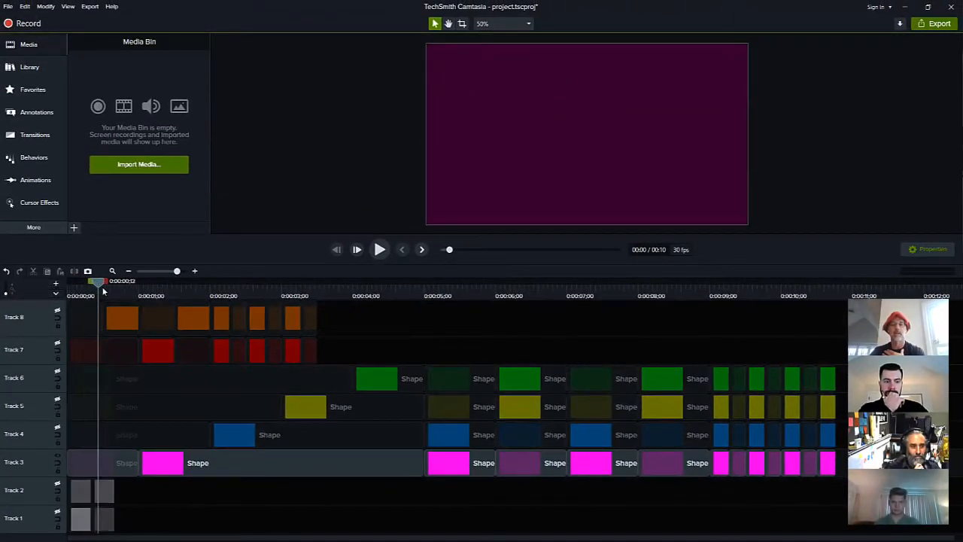
Step: Select the magenta Shape clip on Track 3 and show its Annotations Shapes properties
{"action": "left_click", "coordinate": [197, 281]}
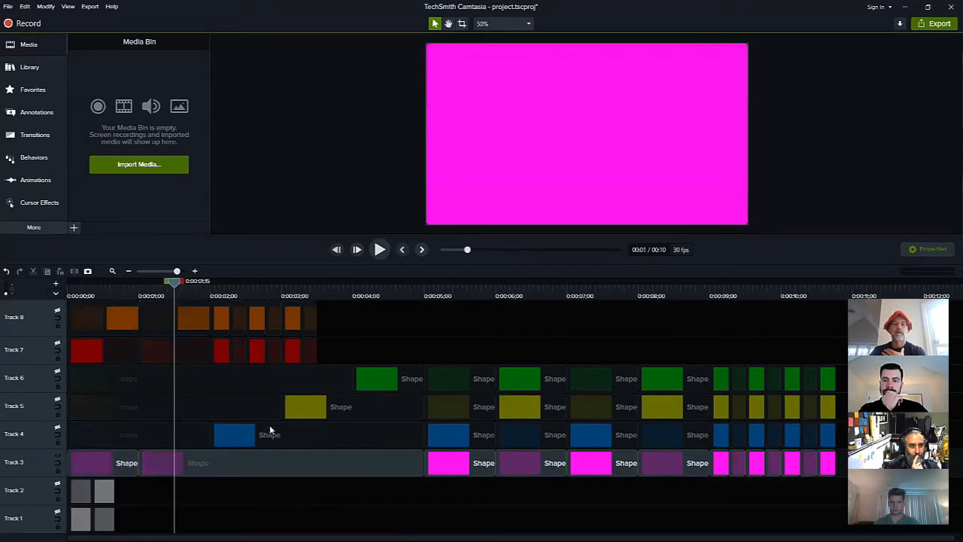
{"action": "left_click", "coordinate": [280, 462]}
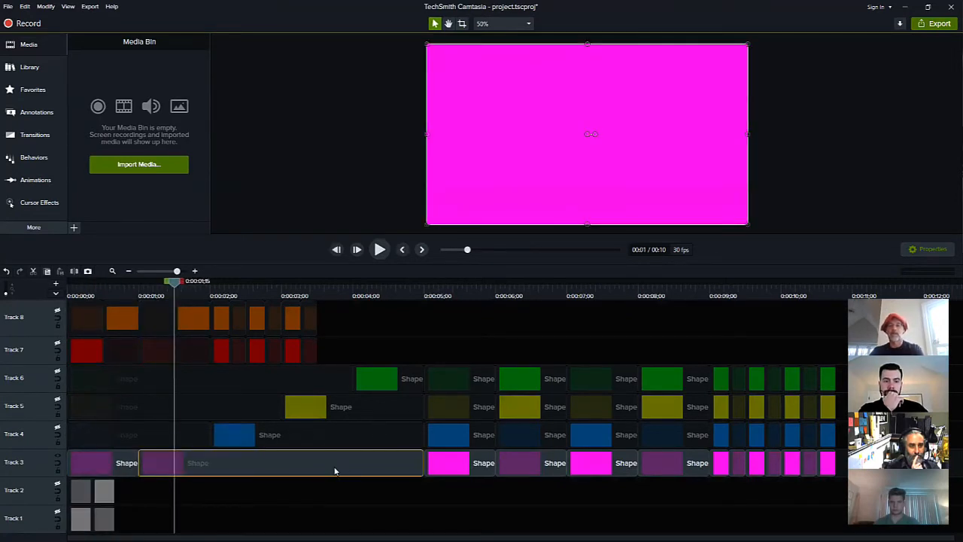
{"action": "mouse_move", "coordinate": [321, 490]}
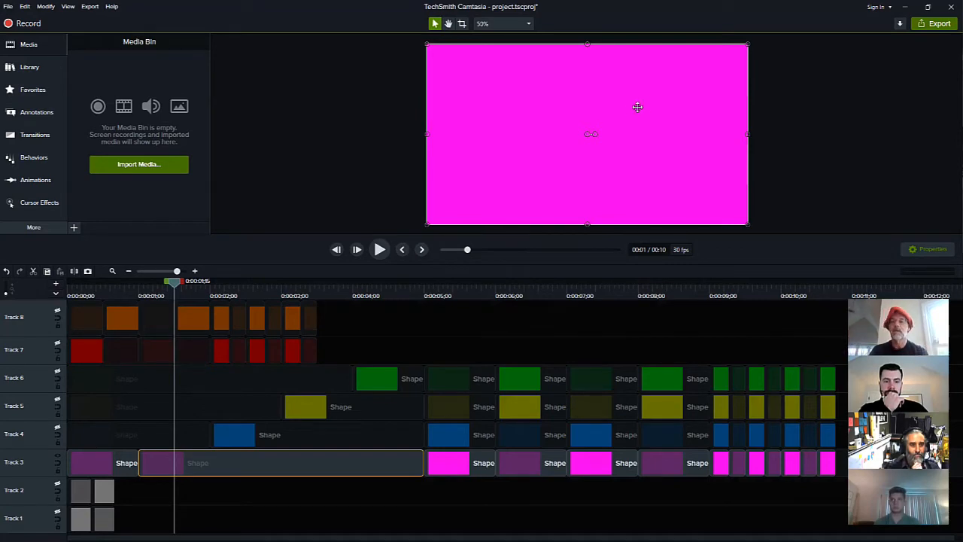
{"action": "left_click", "coordinate": [927, 248]}
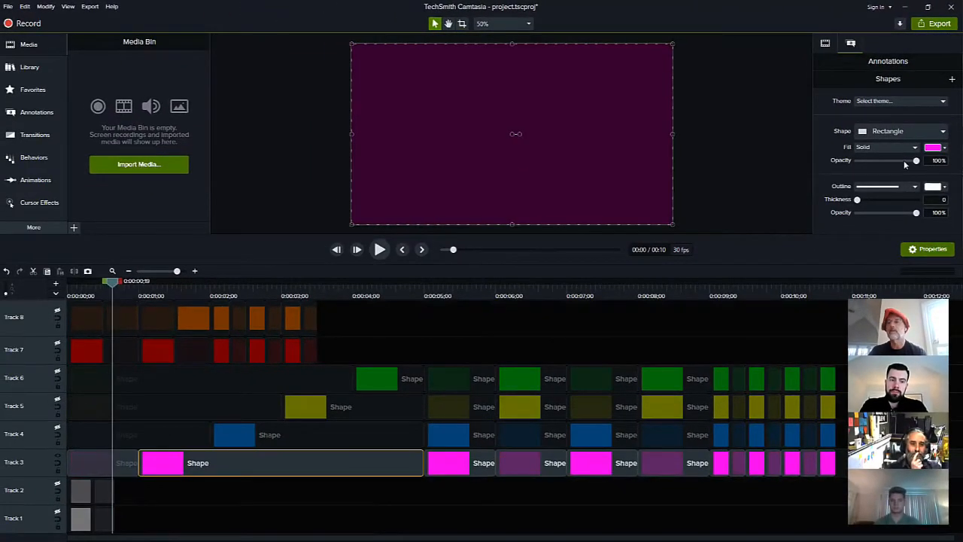
Step: Resize the Track 3 magenta clip so it starts at 0:00:01 and lasts 0:00:04
{"action": "left_click_drag", "start_coordinate": [915, 160], "coordinate": [872, 159]}
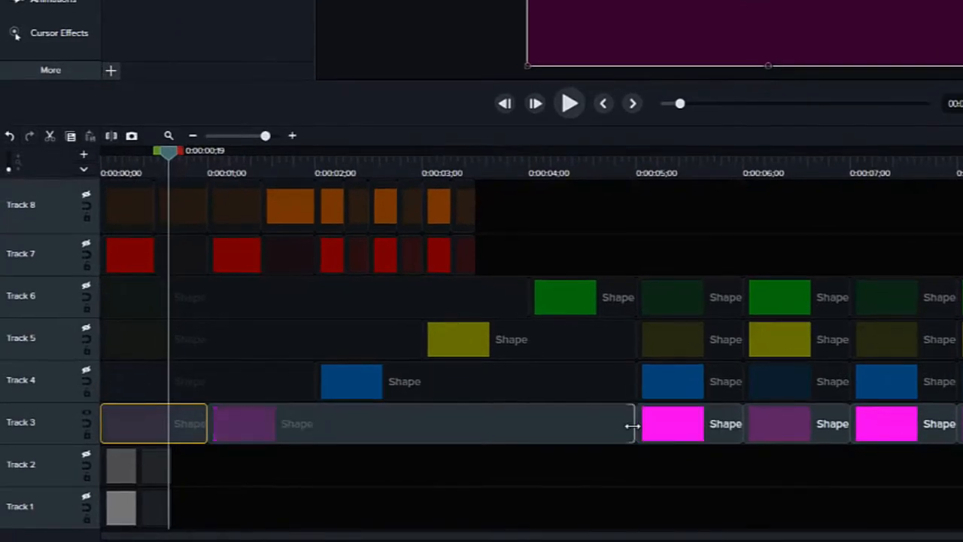
{"action": "left_click_drag", "start_coordinate": [632, 424], "coordinate": [633, 425]}
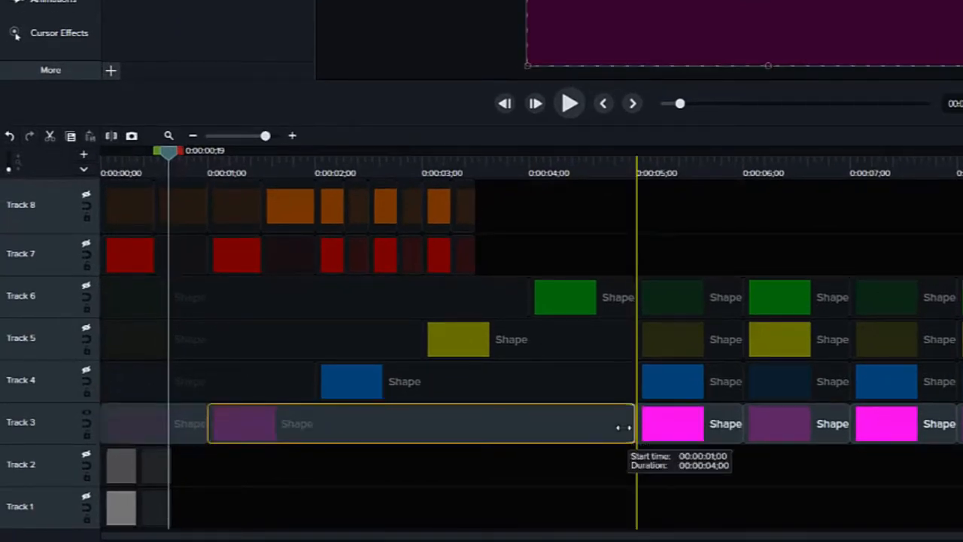
{"action": "left_click_drag", "start_coordinate": [629, 423], "coordinate": [534, 423]}
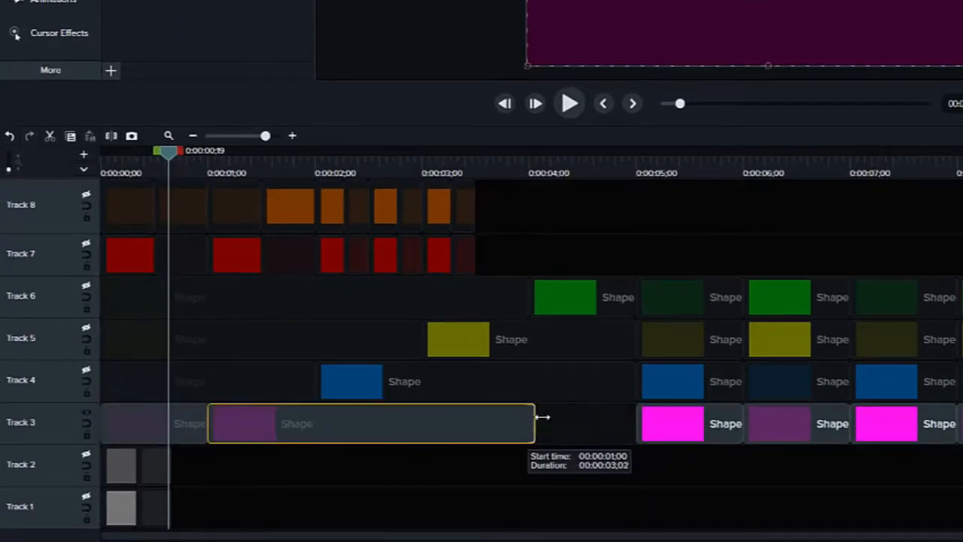
{"action": "left_click_drag", "start_coordinate": [536, 423], "coordinate": [564, 423]}
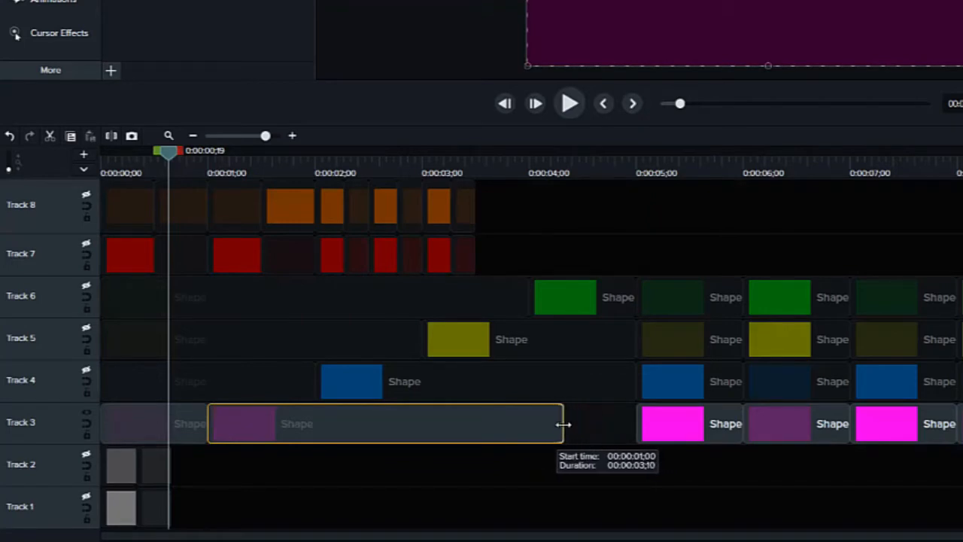
{"action": "left_click_drag", "start_coordinate": [563, 425], "coordinate": [636, 424]}
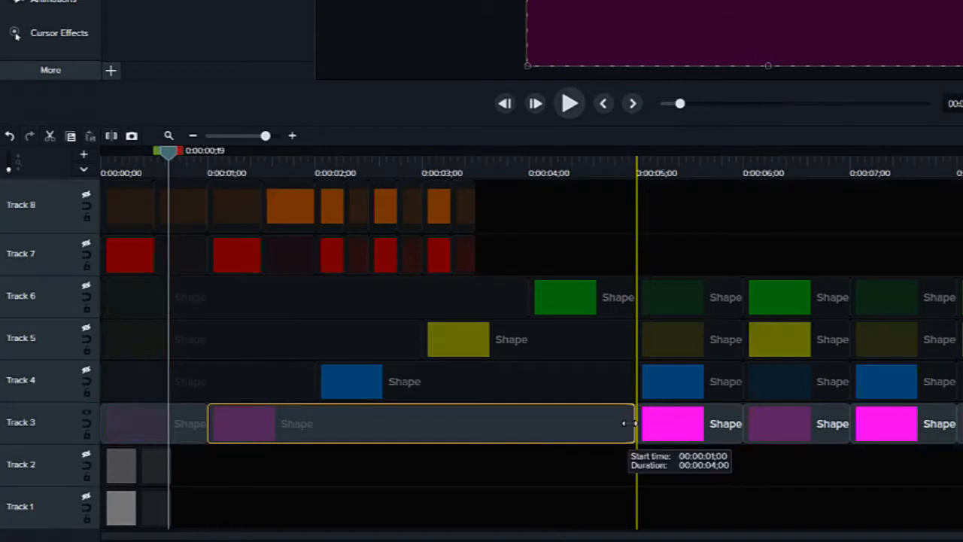
{"action": "mouse_move", "coordinate": [86, 368]}
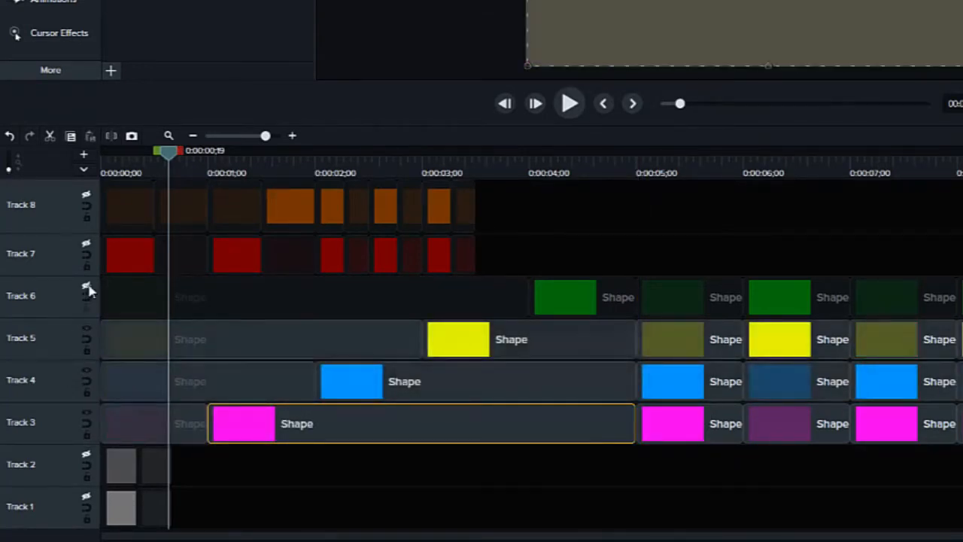
{"action": "left_click", "coordinate": [476, 381]}
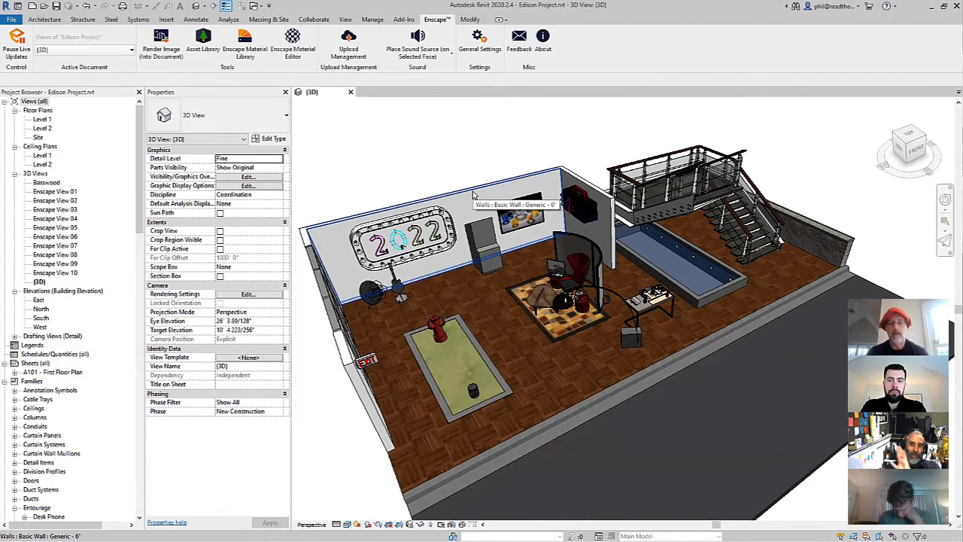
{"action": "key", "text": "alt+tab"}
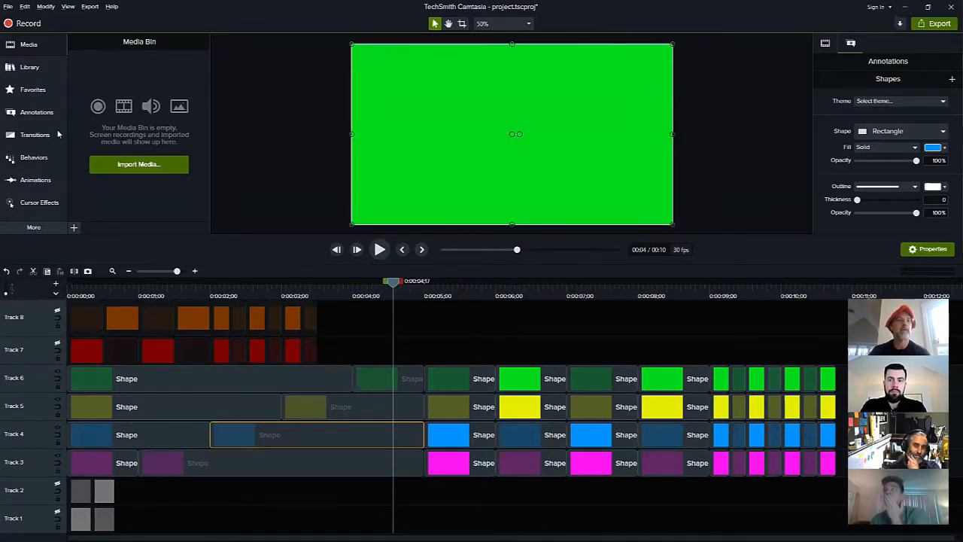
Step: Browse the Transitions library for a transition such as Fade for the Track 4 clip
{"action": "left_click", "coordinate": [35, 134]}
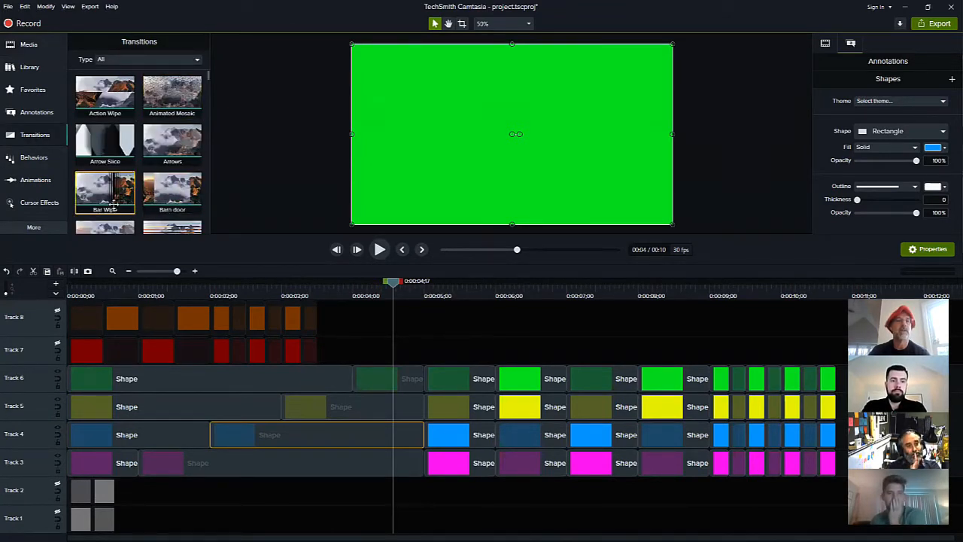
{"action": "scroll", "scroll_direction": "down", "scroll_amount": 3}
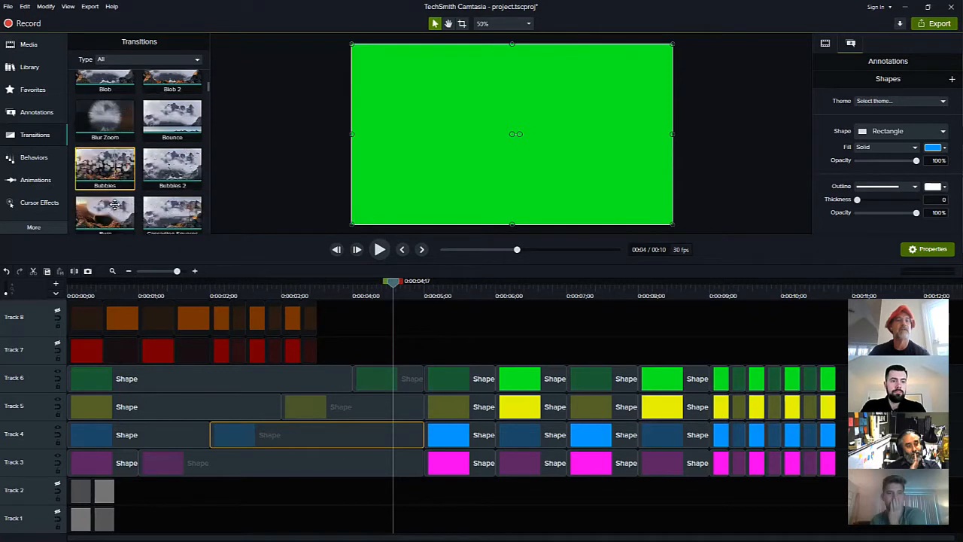
{"action": "scroll", "scroll_direction": "down", "scroll_amount": 3}
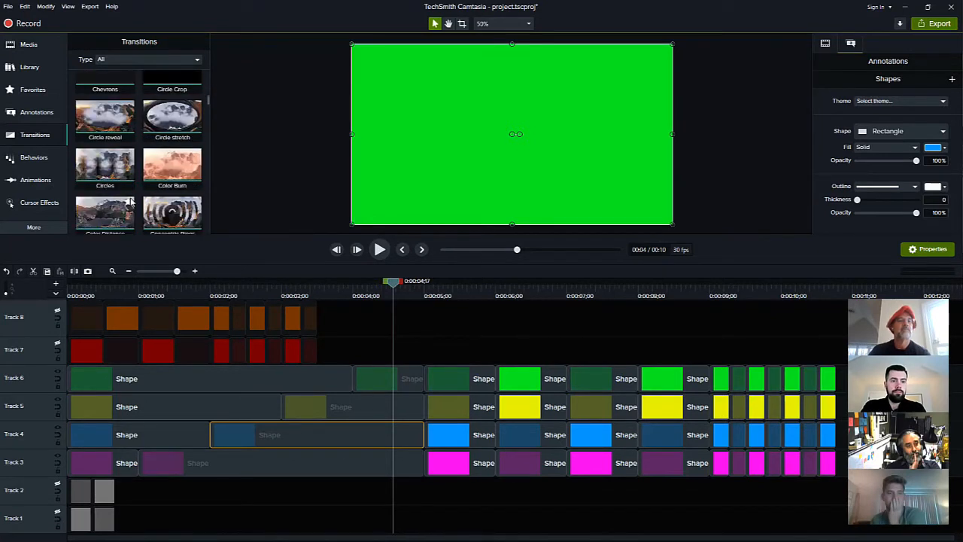
{"action": "scroll", "scroll_direction": "down", "scroll_amount": 3}
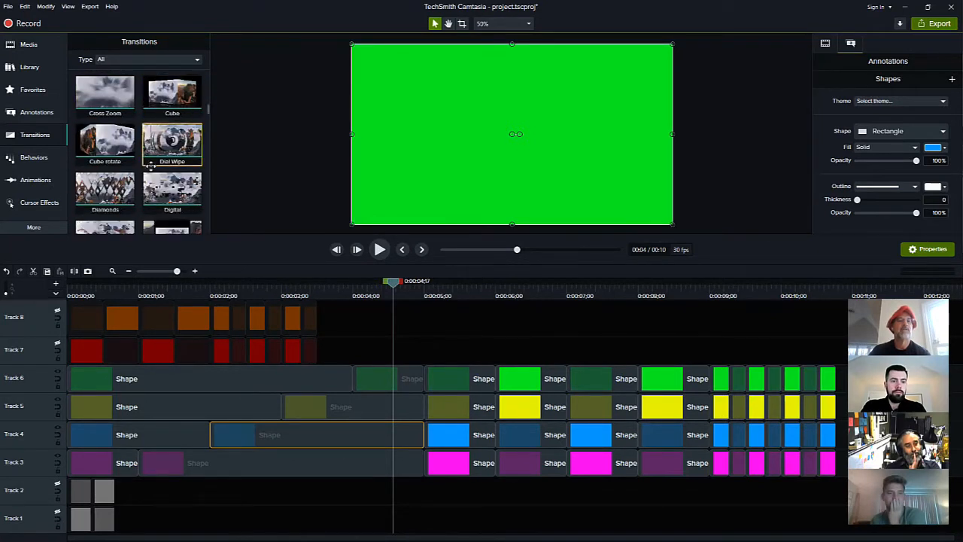
{"action": "scroll", "scroll_direction": "down", "scroll_amount": 3}
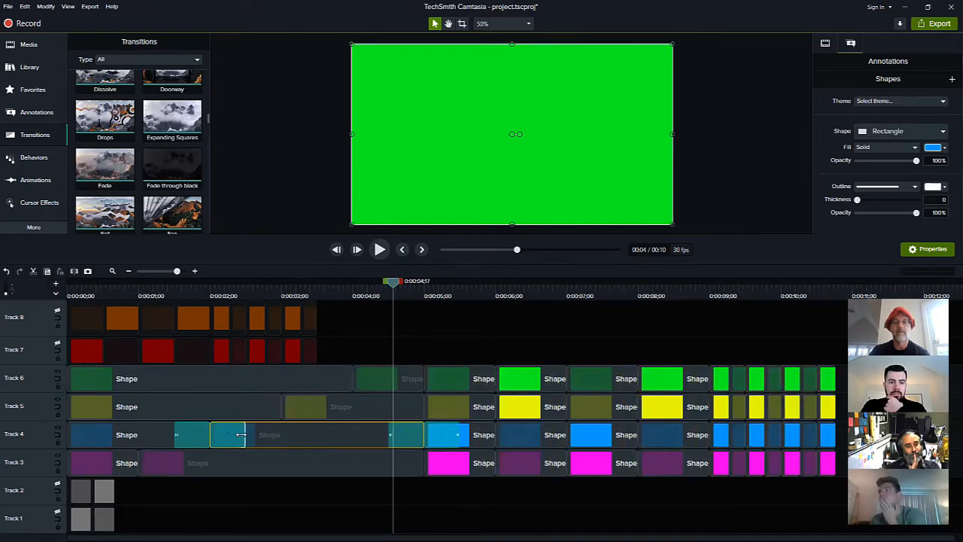
{"action": "mouse_move", "coordinate": [241, 435]}
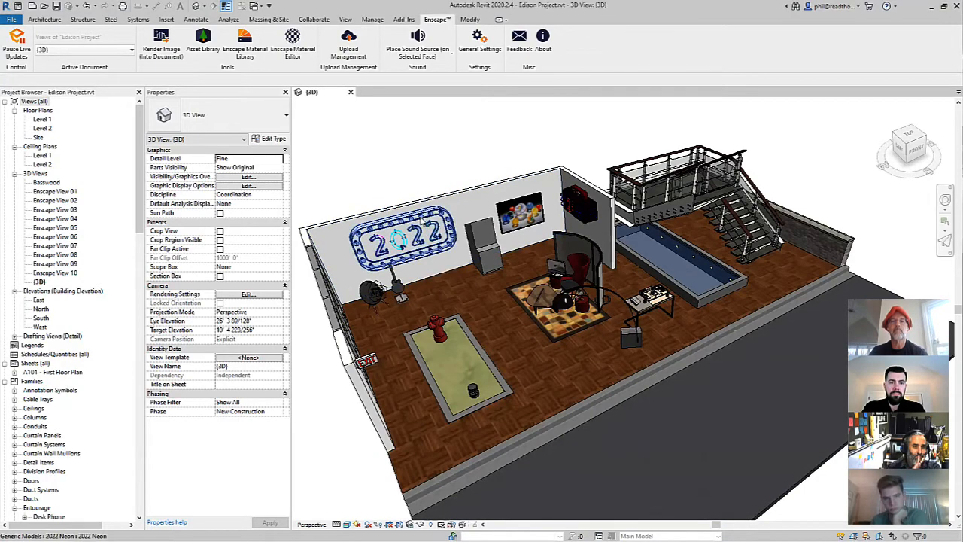
Step: From the 2022 Neon sign's type properties, browse the Neon - Number 1 material Neon - Purple
{"action": "left_click", "coordinate": [403, 233]}
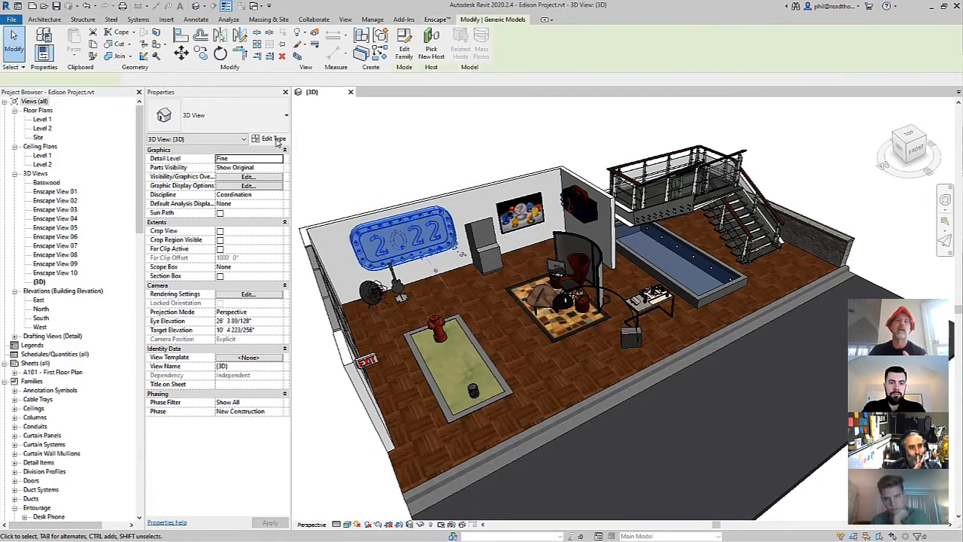
{"action": "left_click", "coordinate": [271, 138]}
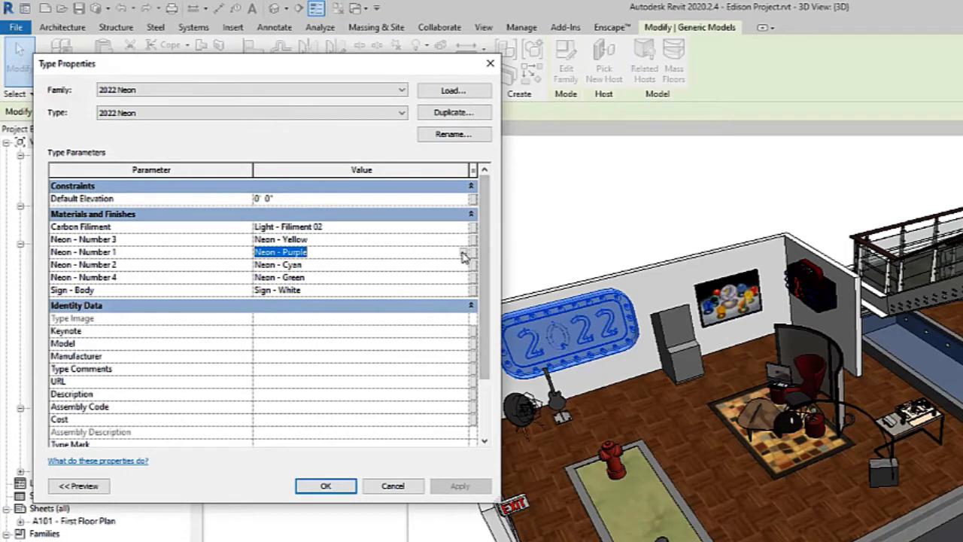
{"action": "left_click", "coordinate": [464, 251]}
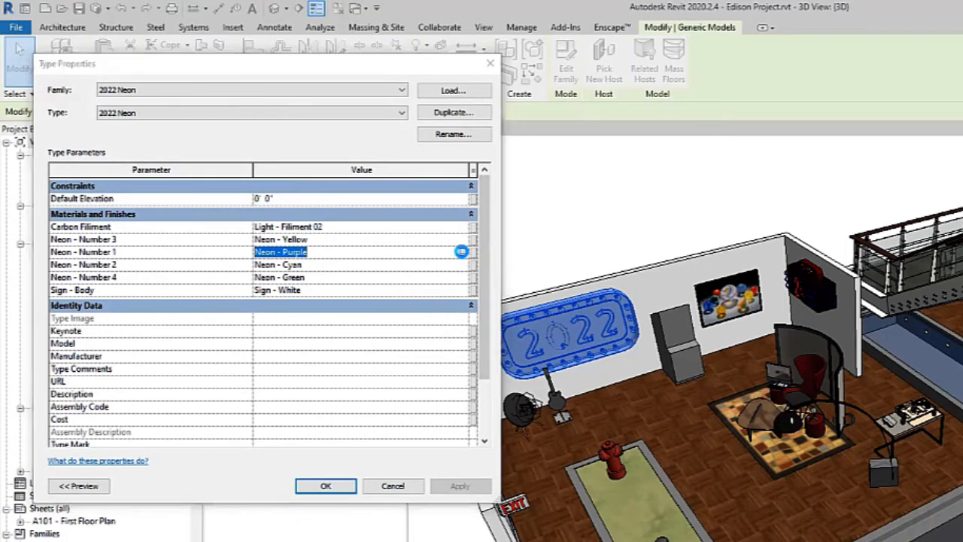
{"action": "left_click", "coordinate": [461, 252]}
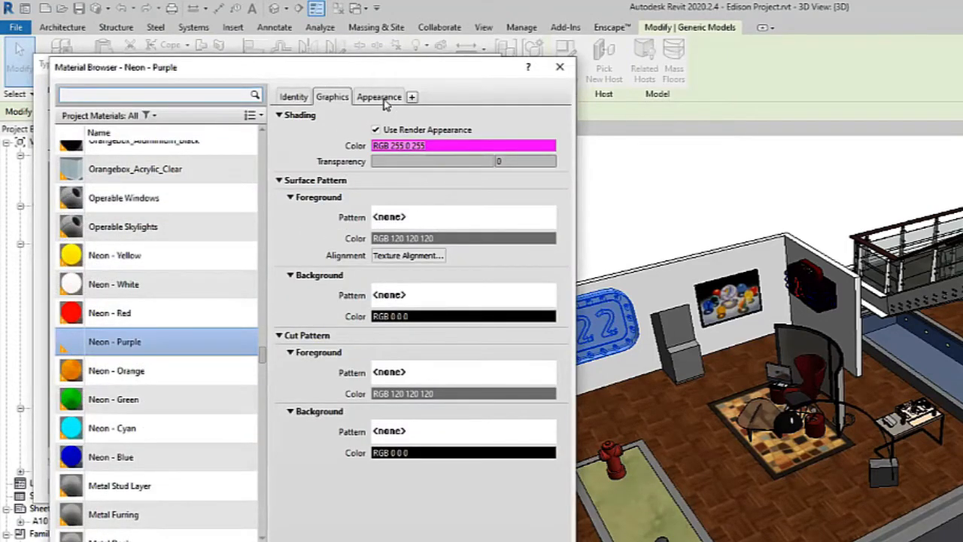
Step: Confirm Neon - Purple's Identity description holds the Year01.mp4 path, then close the browser
{"action": "left_click", "coordinate": [380, 96]}
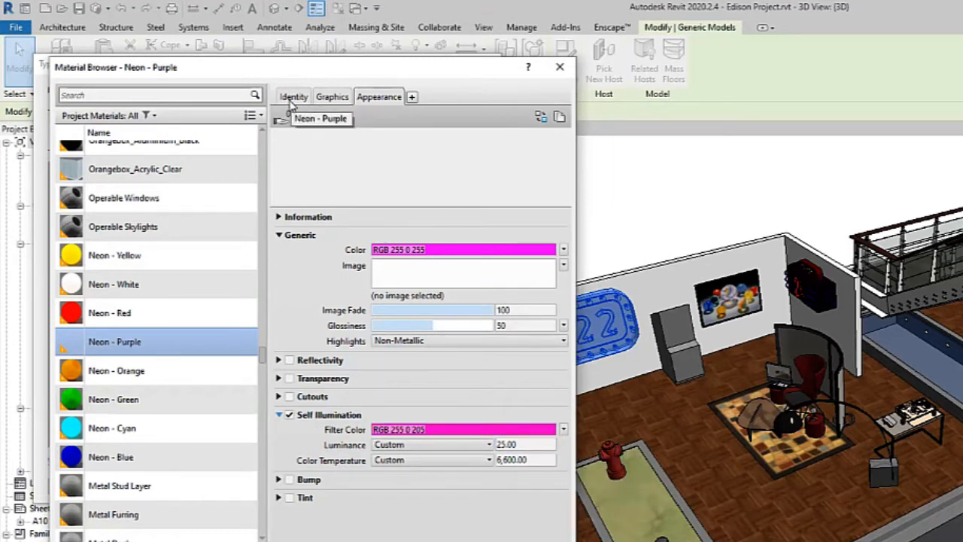
{"action": "left_click", "coordinate": [292, 96]}
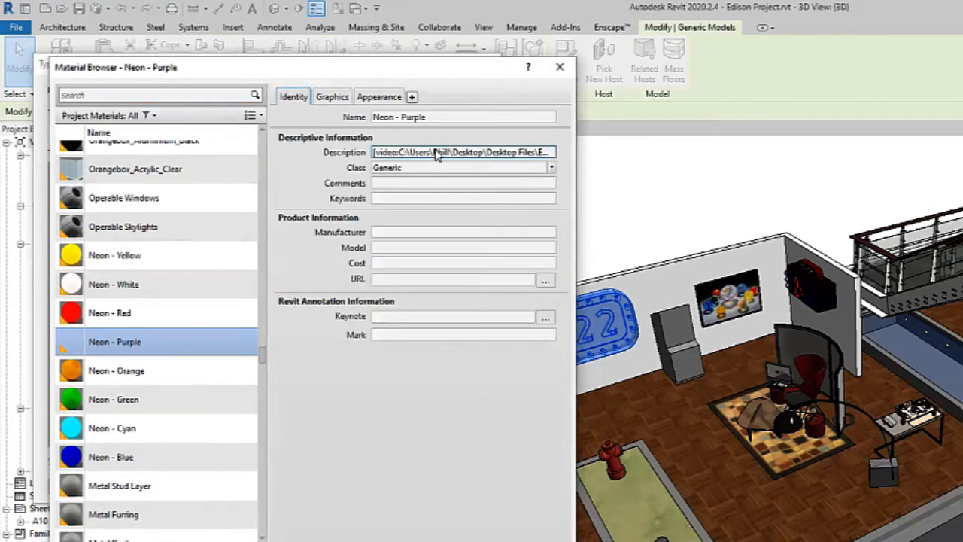
{"action": "left_click", "coordinate": [463, 151]}
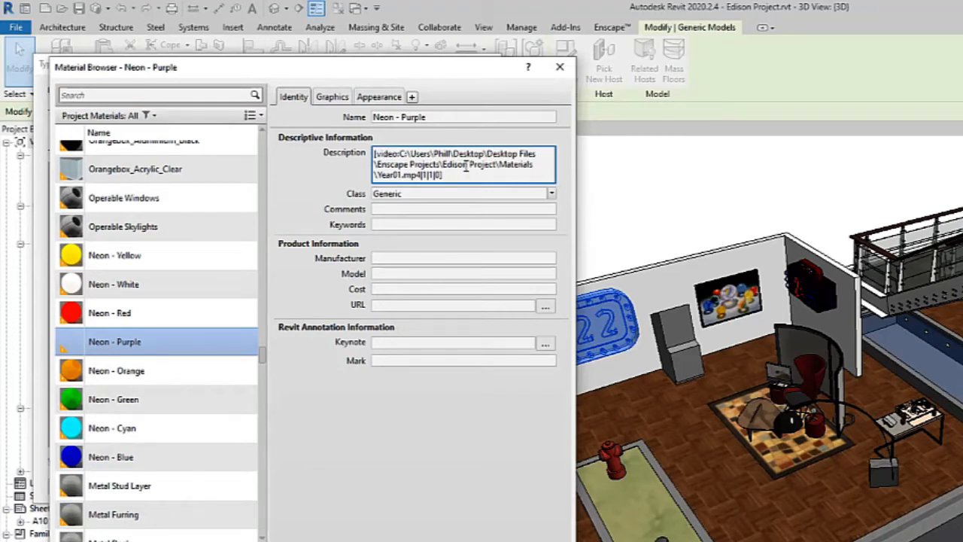
{"action": "triple_click", "coordinate": [463, 164]}
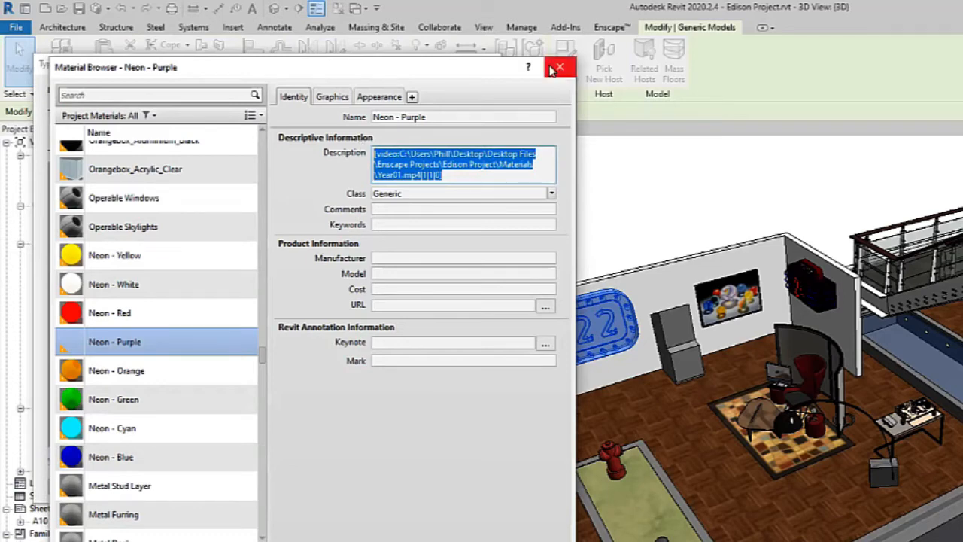
{"action": "left_click", "coordinate": [560, 66]}
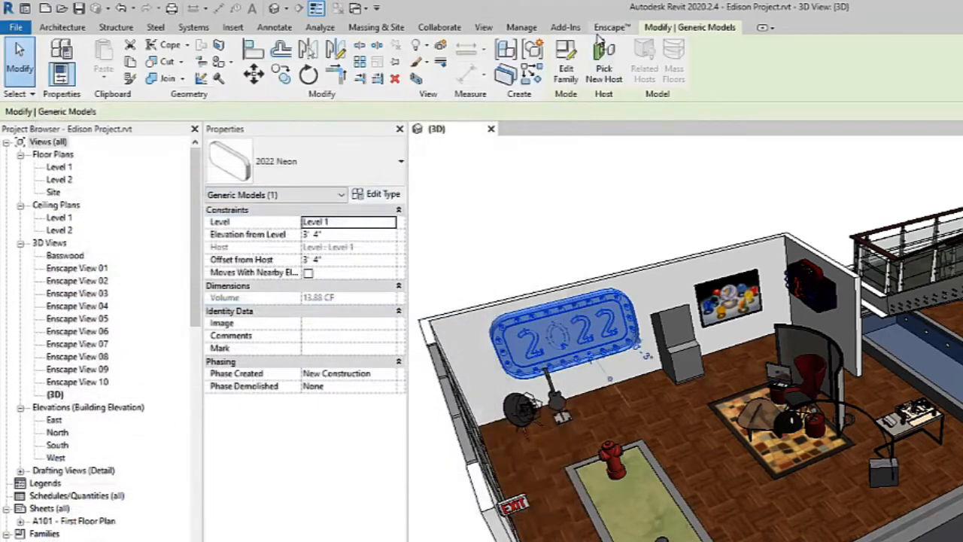
Step: In the Enscape Material Editor, search 'ne' and inspect Neon - Purple's Year01.mp4 albedo texture
{"action": "left_click", "coordinate": [611, 27]}
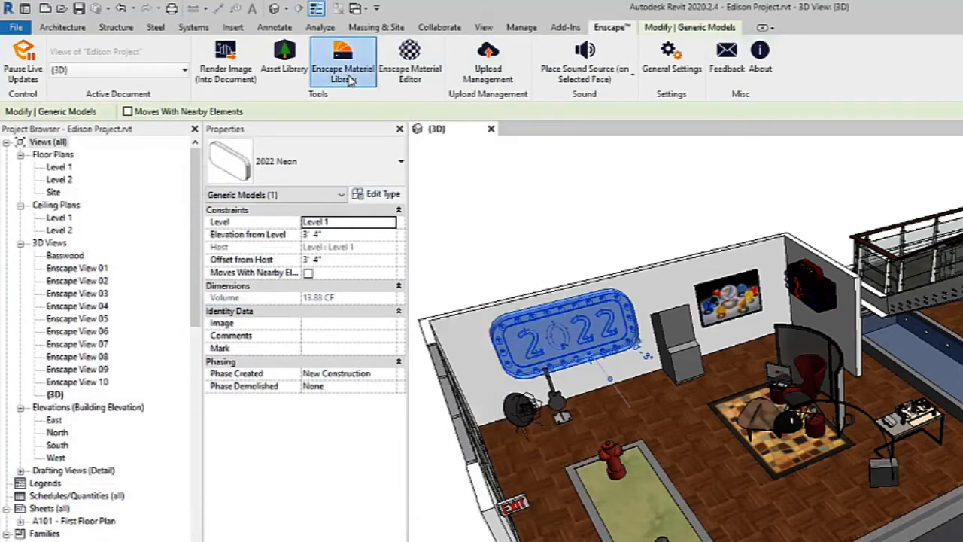
{"action": "left_click", "coordinate": [344, 64]}
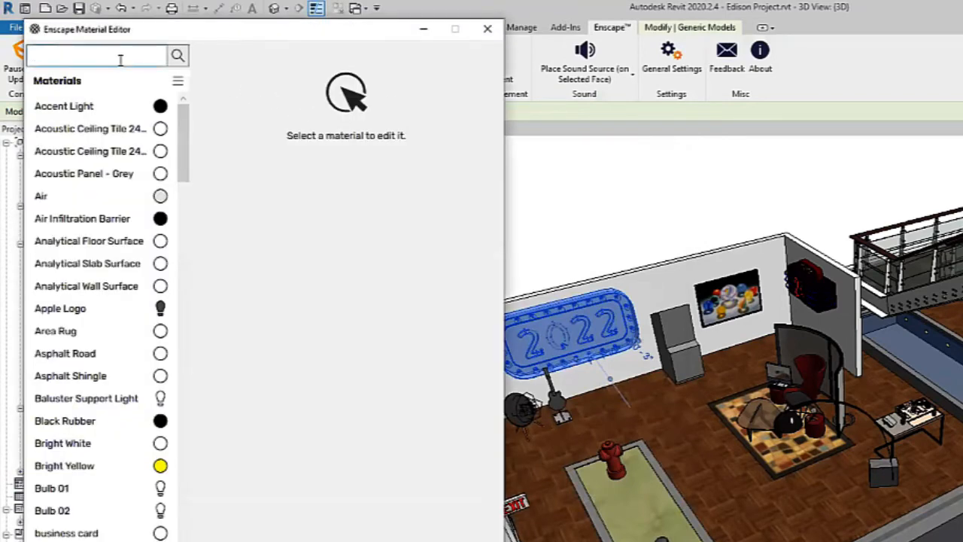
{"action": "type", "text": "neon"}
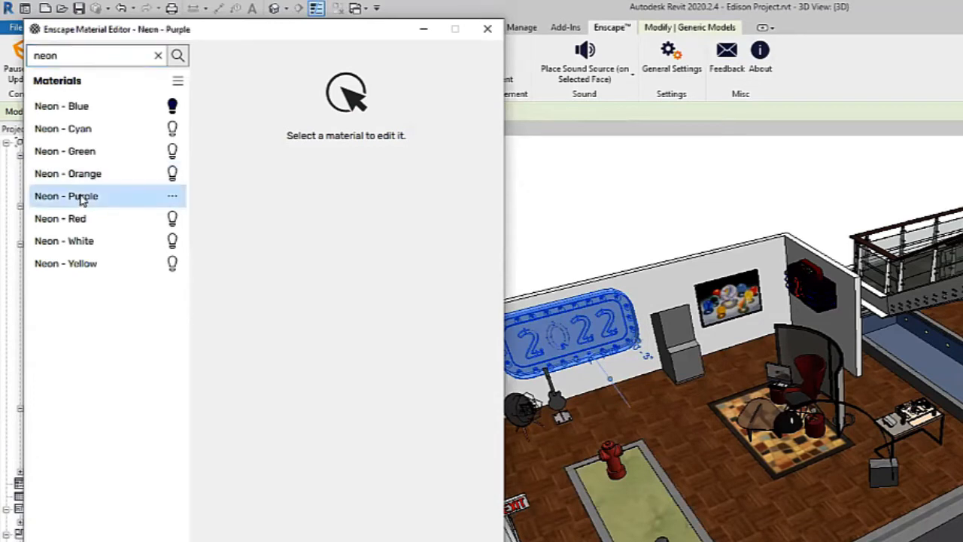
{"action": "left_click", "coordinate": [66, 196]}
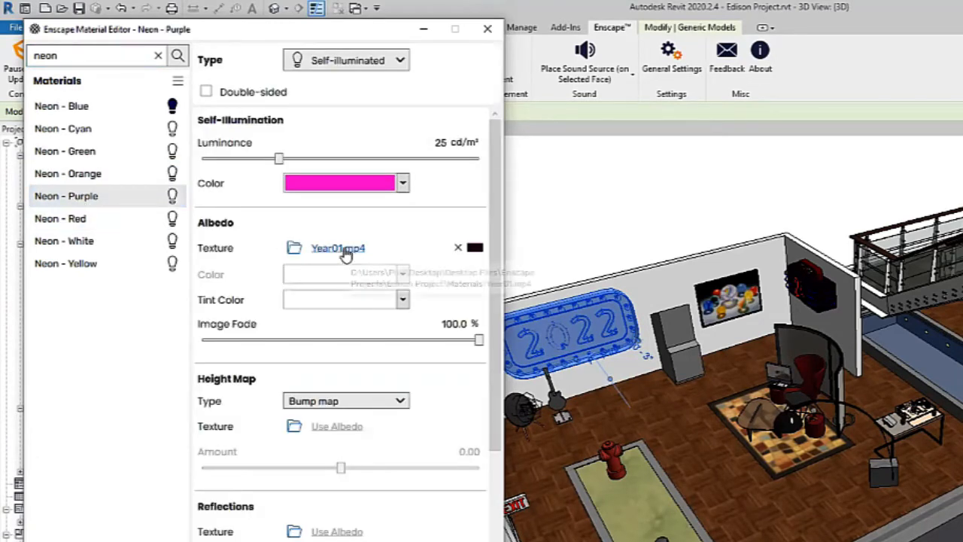
{"action": "mouse_move", "coordinate": [337, 249]}
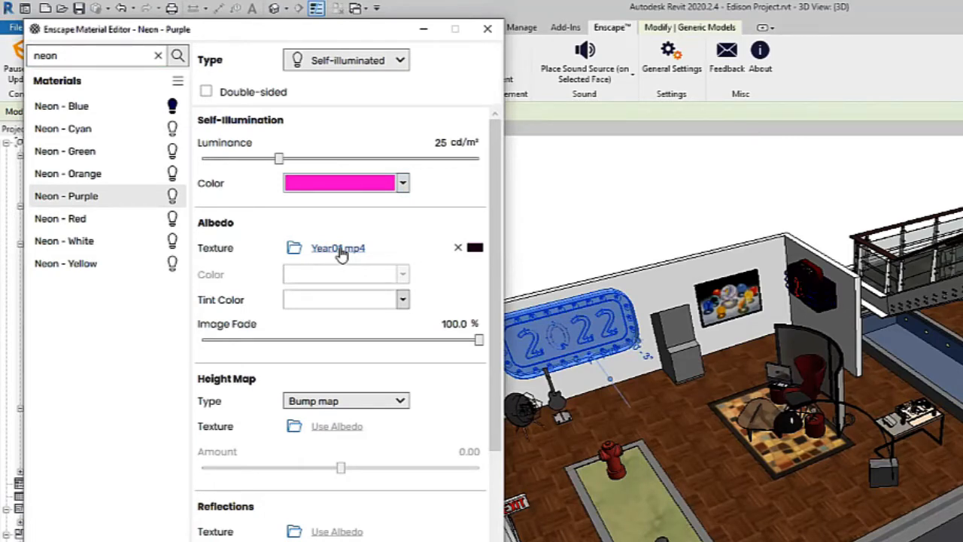
{"action": "left_click", "coordinate": [337, 248]}
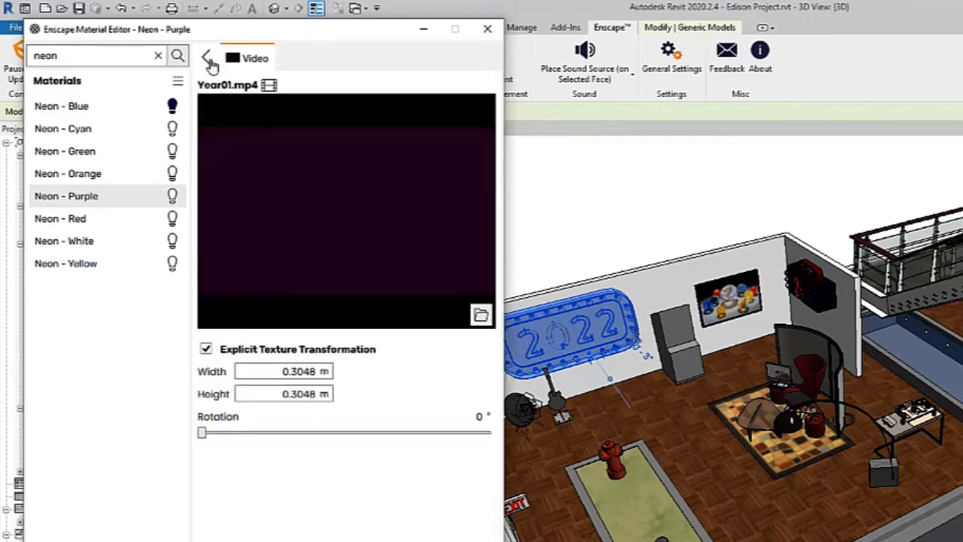
{"action": "left_click", "coordinate": [209, 59]}
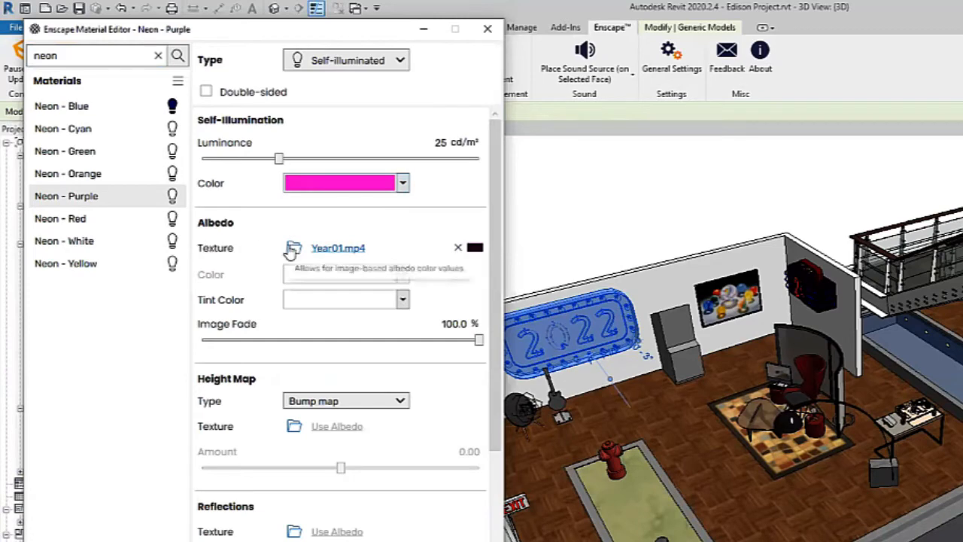
Step: Browse for a new albedo texture, filtering the file dialog to Video Texture Files
{"action": "left_click", "coordinate": [293, 247]}
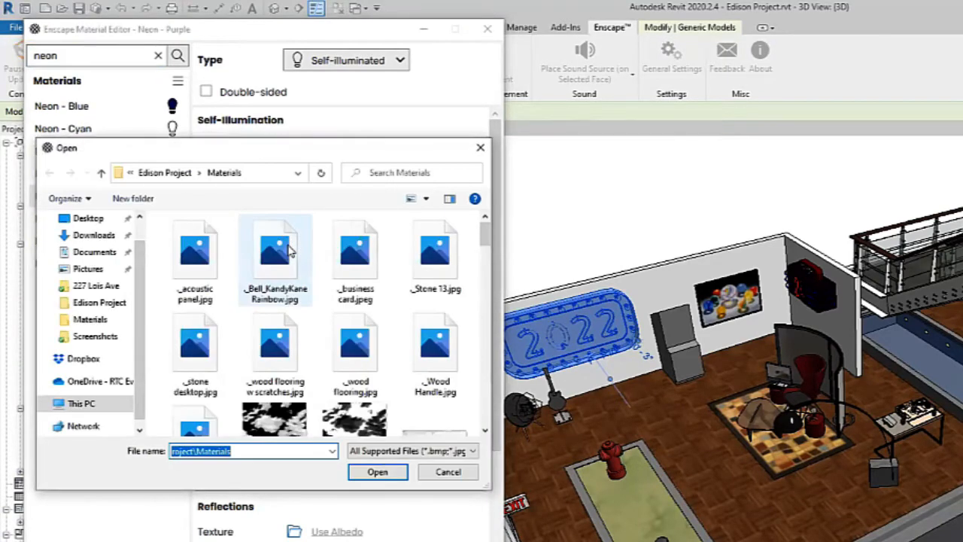
{"action": "mouse_move", "coordinate": [274, 249]}
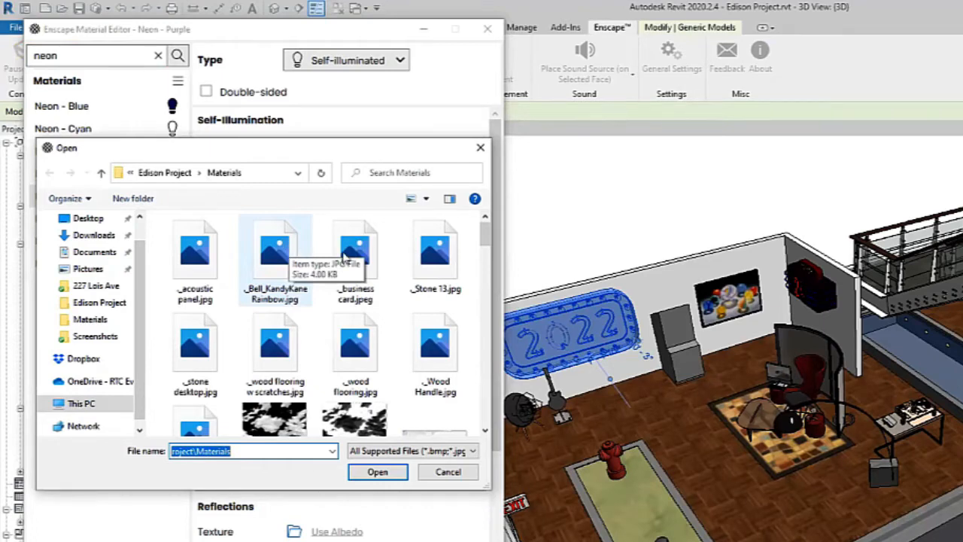
{"action": "scroll", "scroll_direction": "down", "scroll_amount": 3}
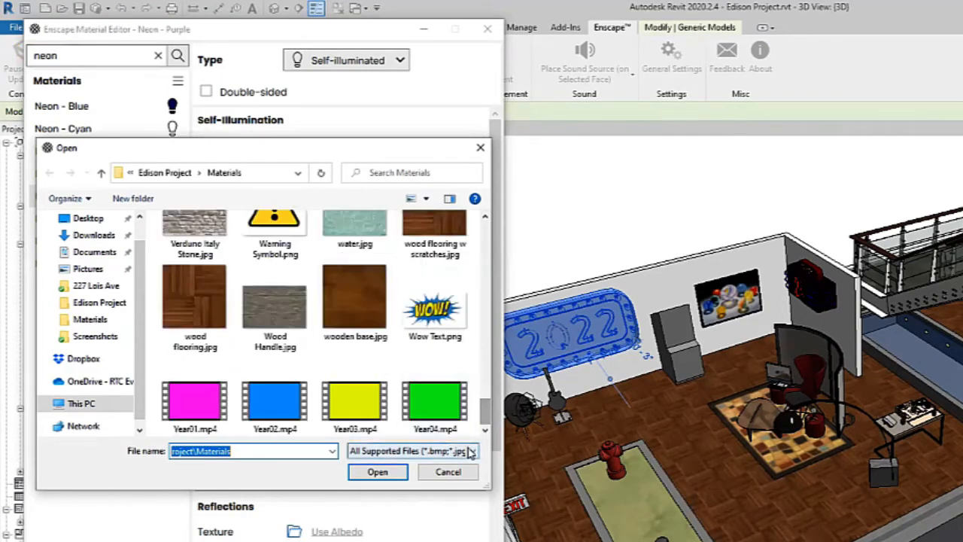
{"action": "left_click", "coordinate": [469, 452]}
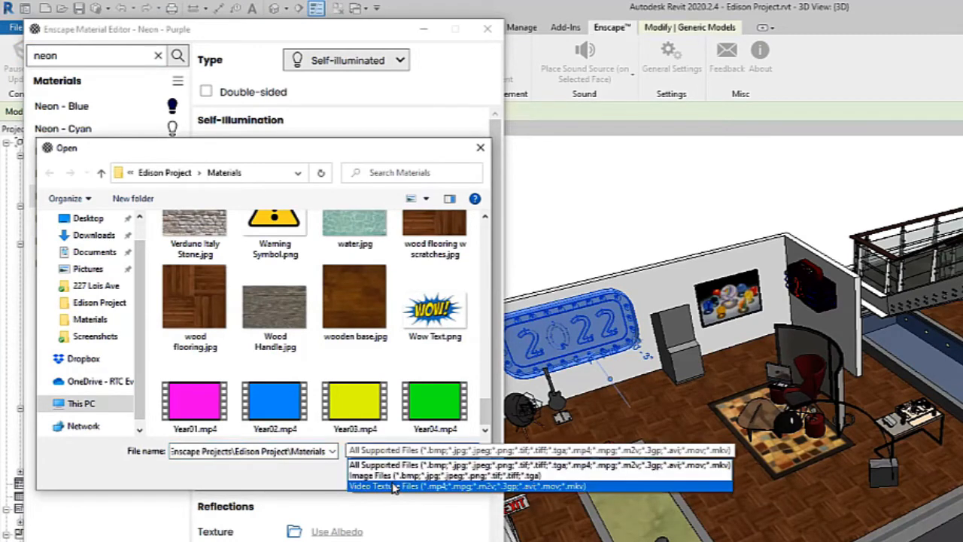
{"action": "left_click", "coordinate": [467, 484]}
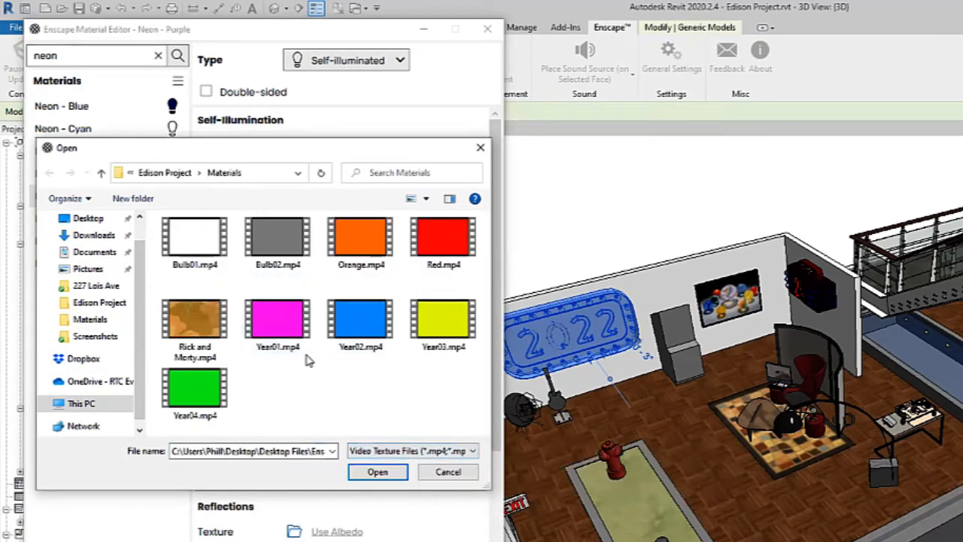
{"action": "mouse_move", "coordinate": [277, 328]}
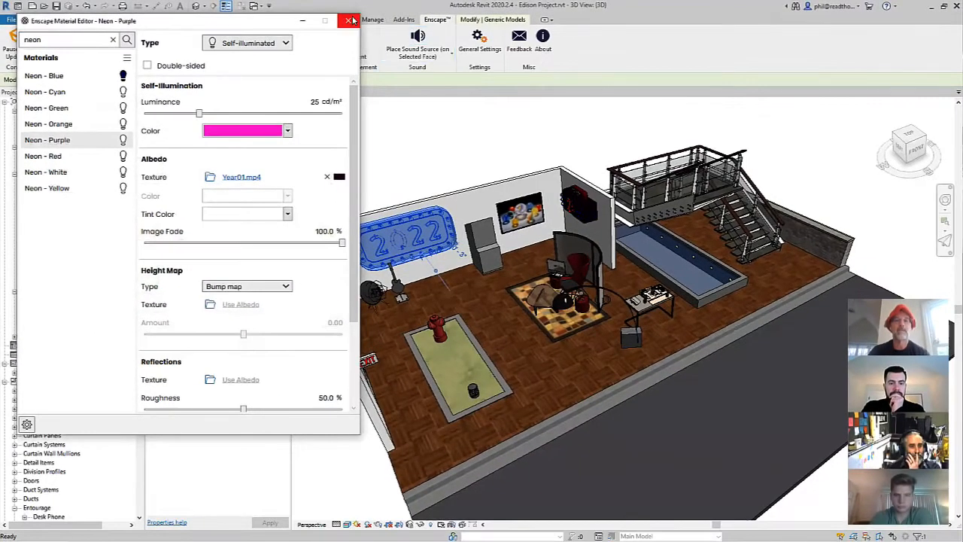
{"action": "left_click", "coordinate": [351, 22]}
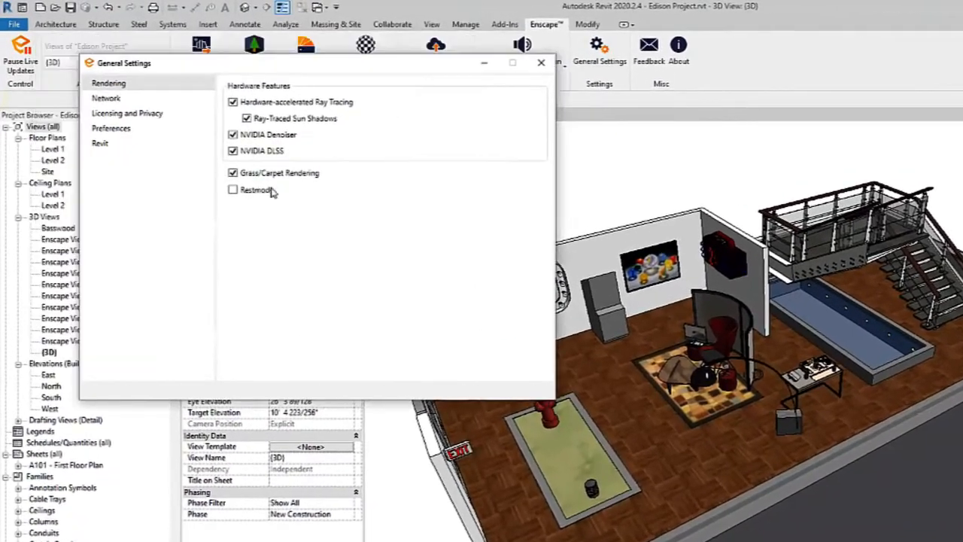
{"action": "mouse_move", "coordinate": [256, 189]}
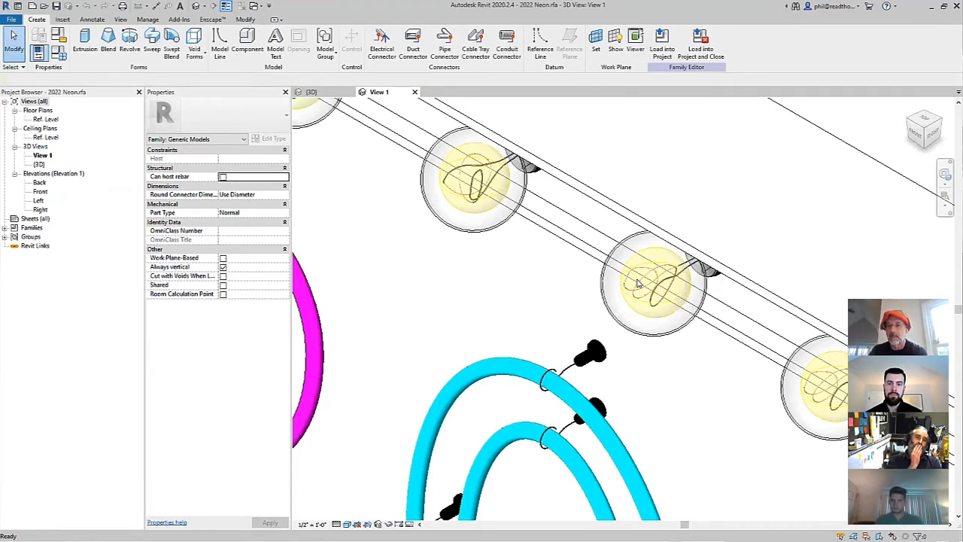
{"action": "mouse_move", "coordinate": [659, 283]}
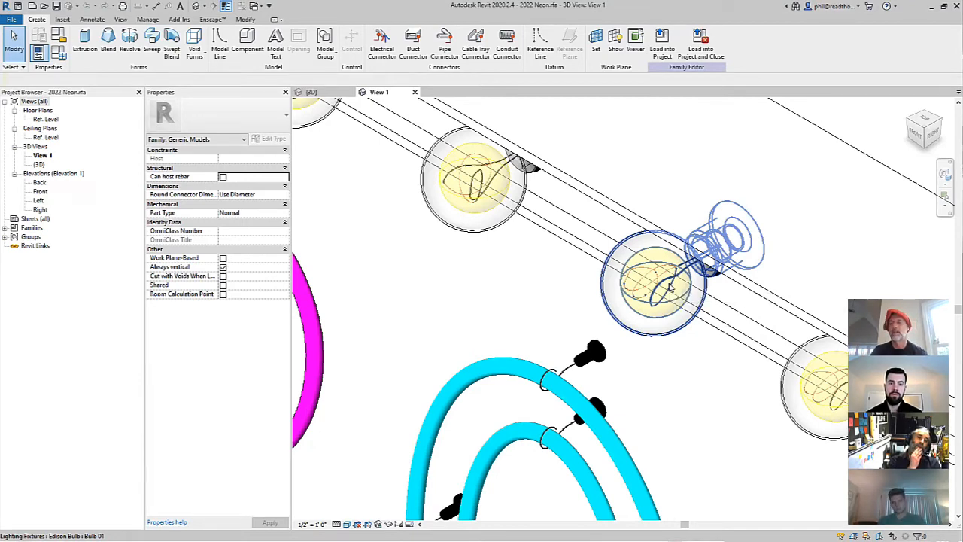
Step: In the Edison bulb's type Photometrics, show the Initial Intensity settings in luminous flux
{"action": "left_click", "coordinate": [655, 283]}
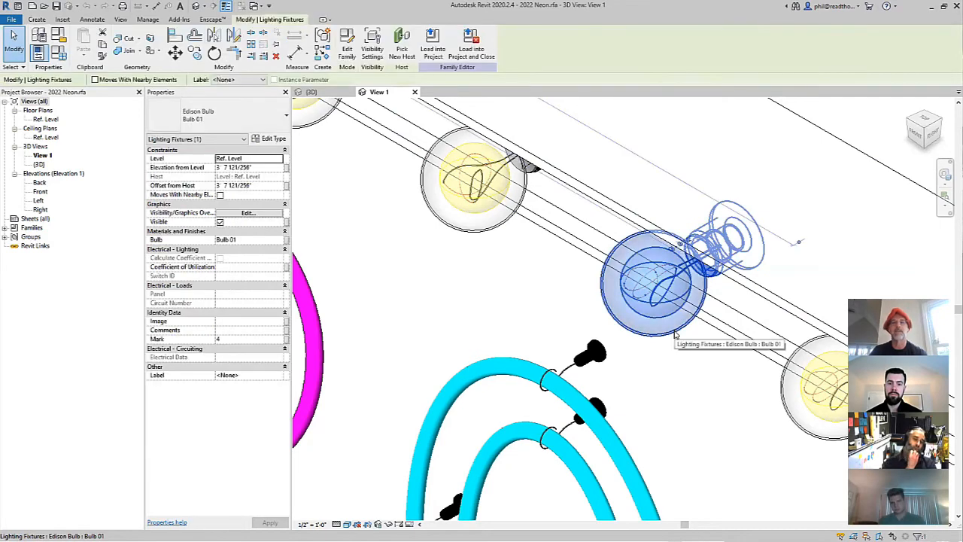
{"action": "left_click", "coordinate": [271, 139]}
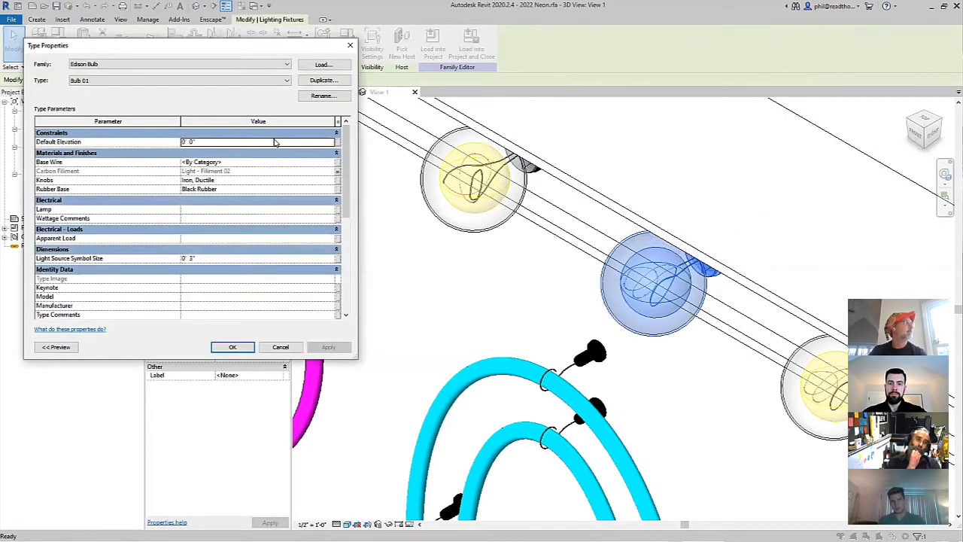
{"action": "scroll", "scroll_direction": "down", "scroll_amount": 3}
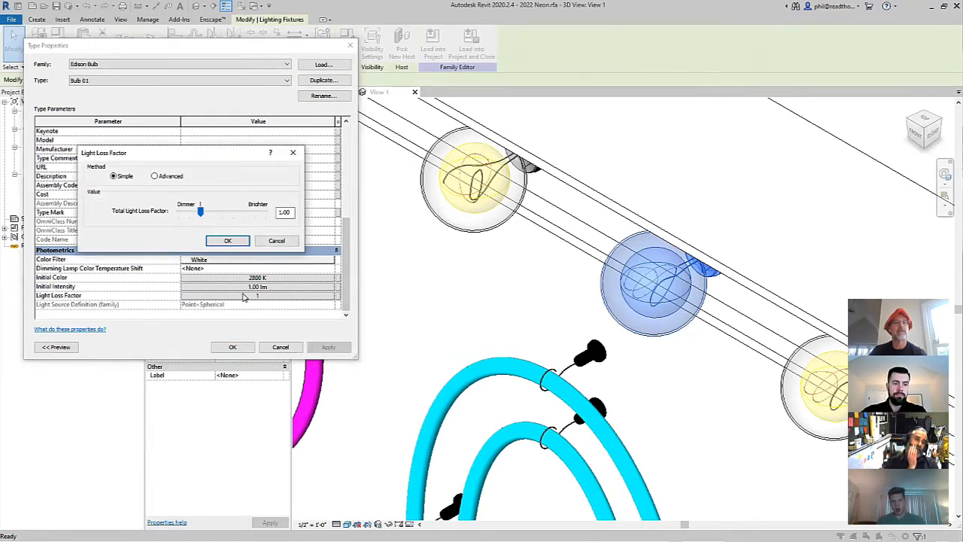
{"action": "left_click", "coordinate": [227, 241]}
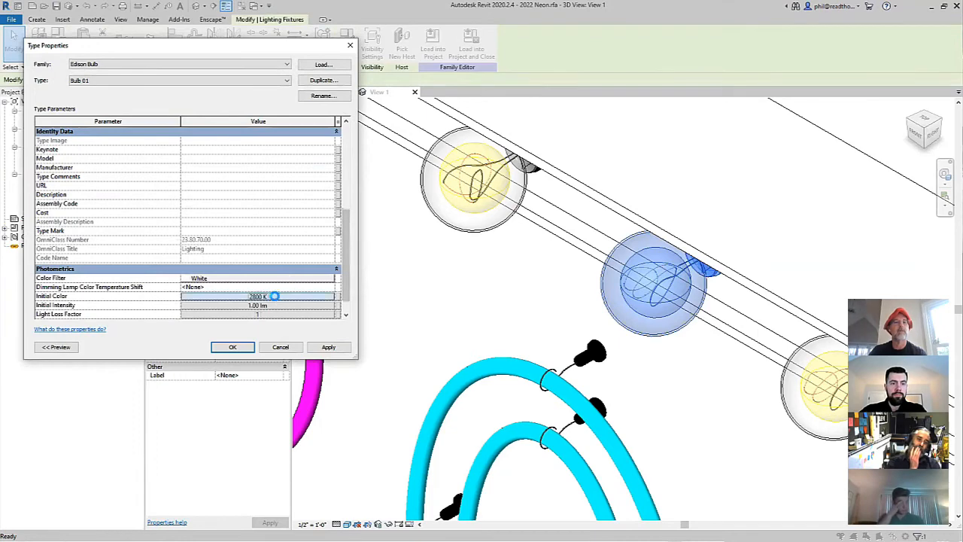
{"action": "left_click", "coordinate": [274, 295]}
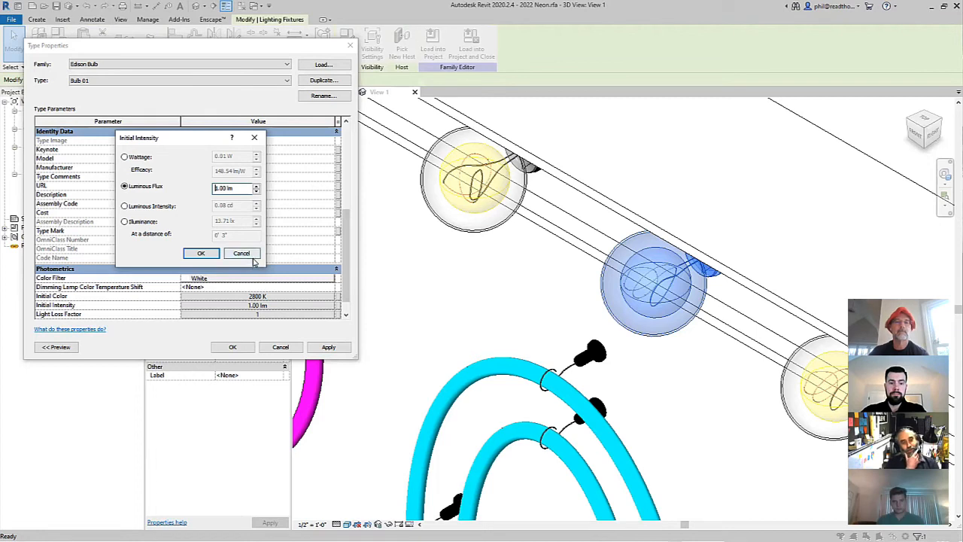
Step: Cancel the Initial Intensity dialog, leaving Bulb-01 unchanged
{"action": "left_click", "coordinate": [201, 253]}
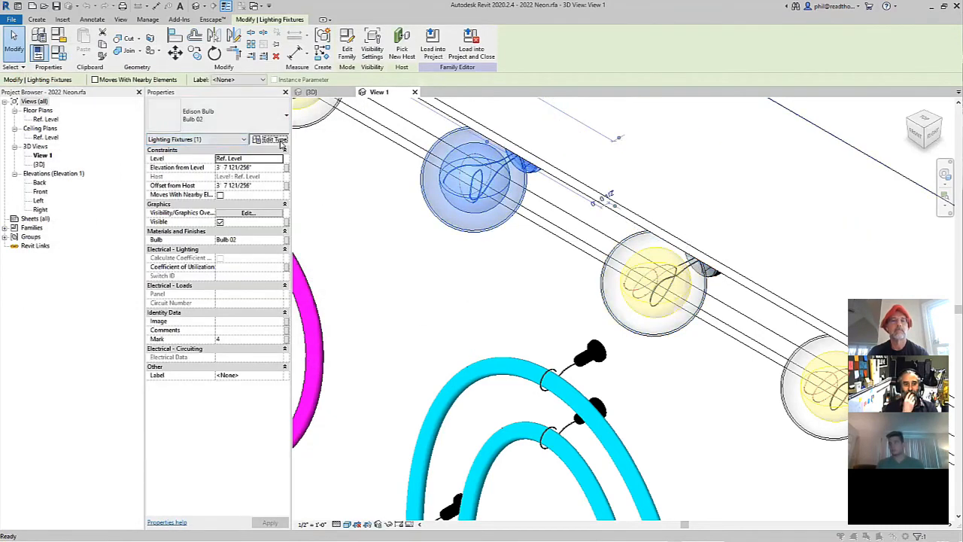
{"action": "left_click", "coordinate": [273, 139]}
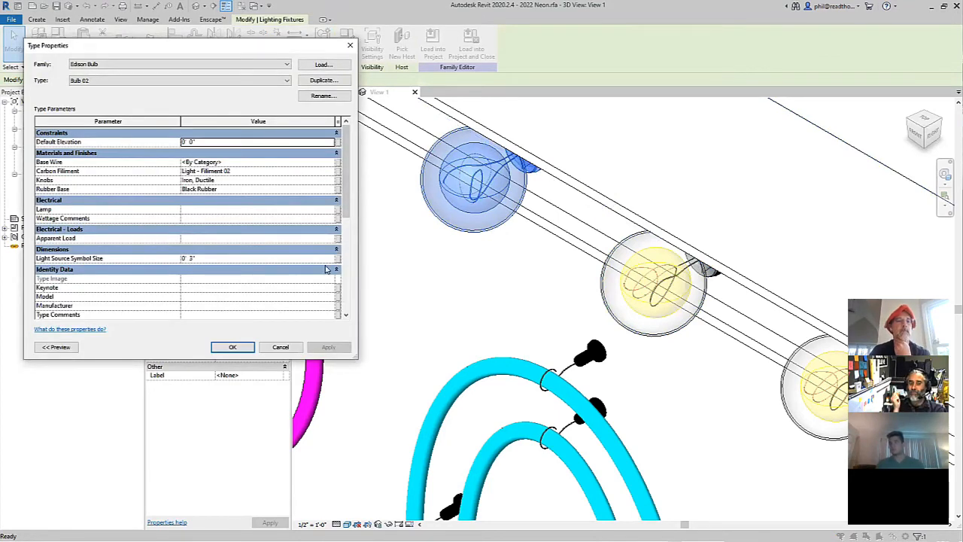
{"action": "left_click", "coordinate": [232, 346]}
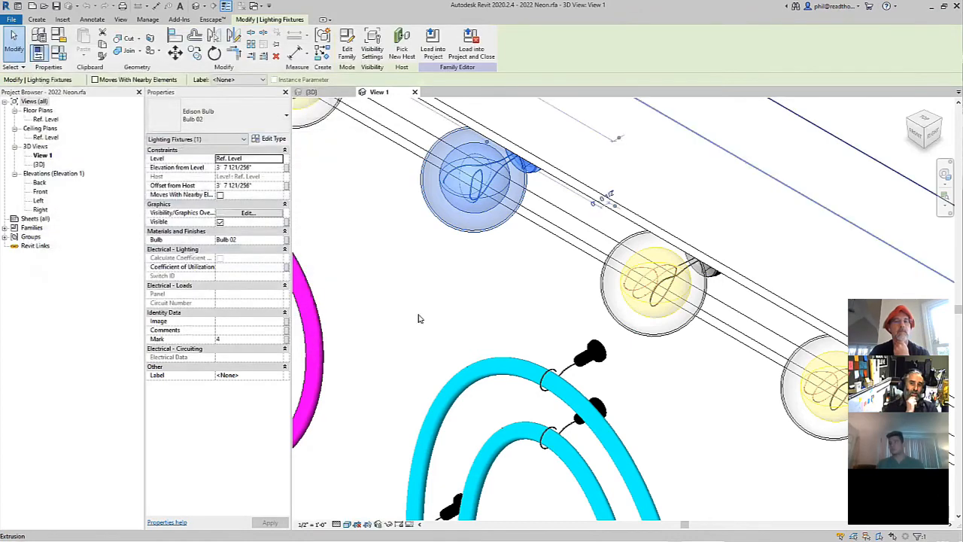